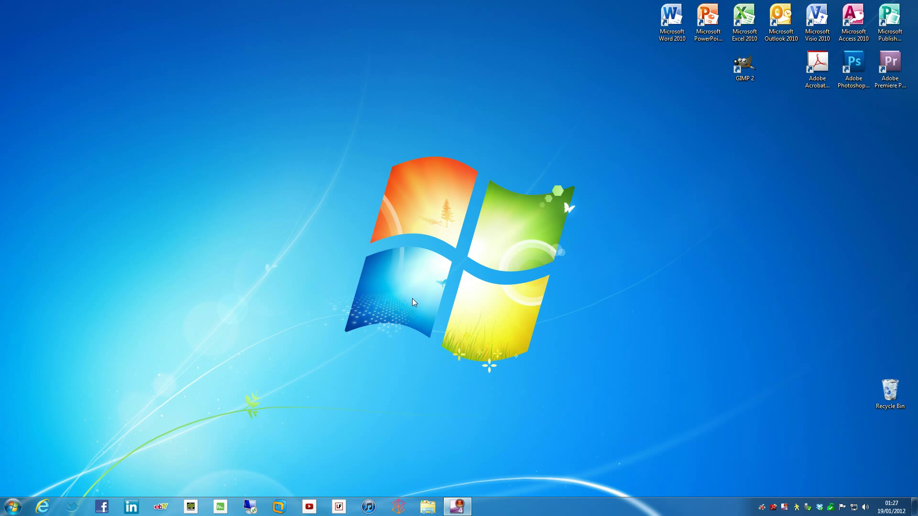
{"action": "mouse_move", "coordinate": [425, 397]}
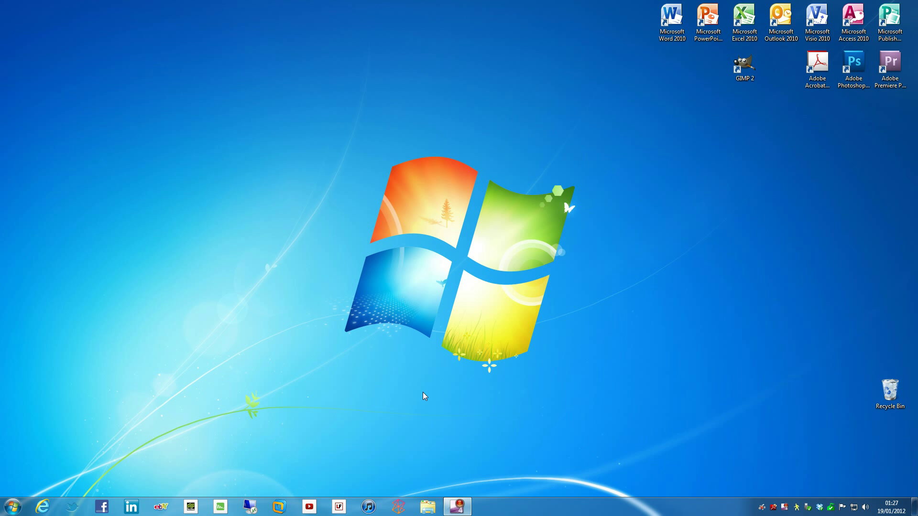
{"action": "mouse_move", "coordinate": [418, 479]}
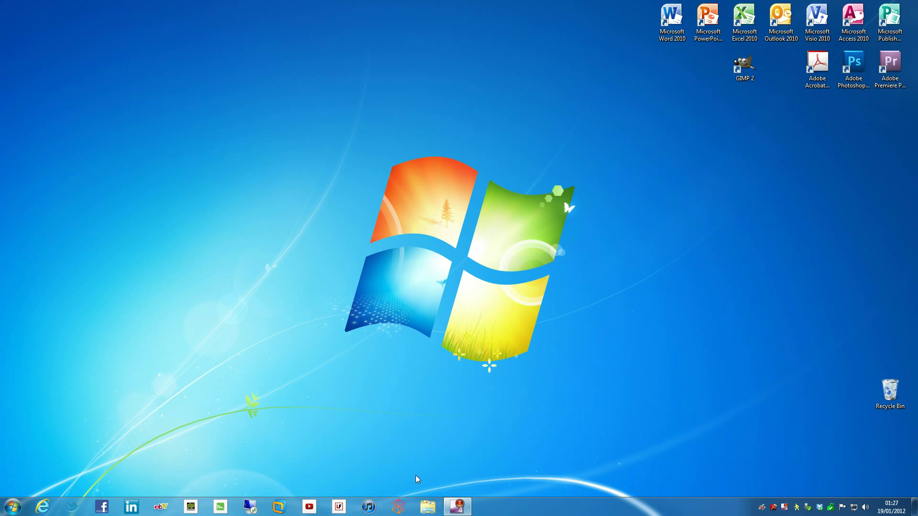
Step: Open Windows Explorer from the taskbar to show the Libraries folder
{"action": "left_click", "coordinate": [427, 506]}
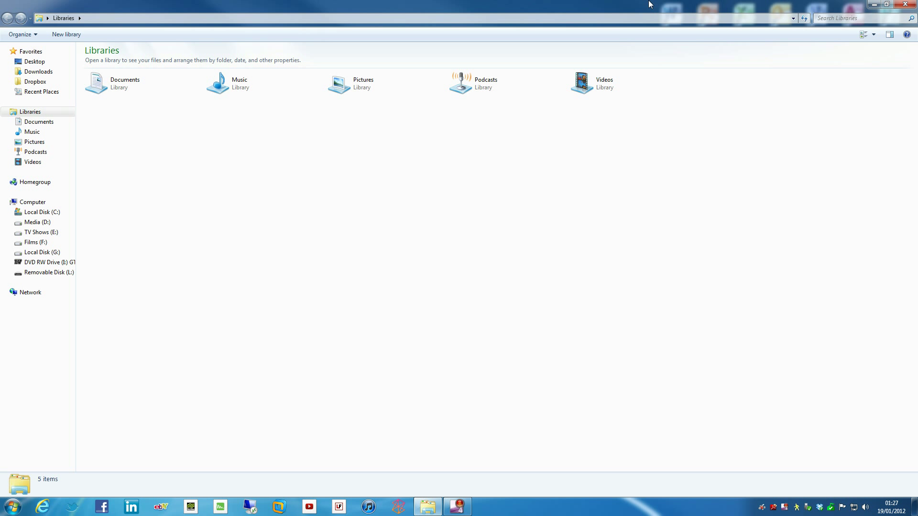
{"action": "mouse_move", "coordinate": [627, 46]}
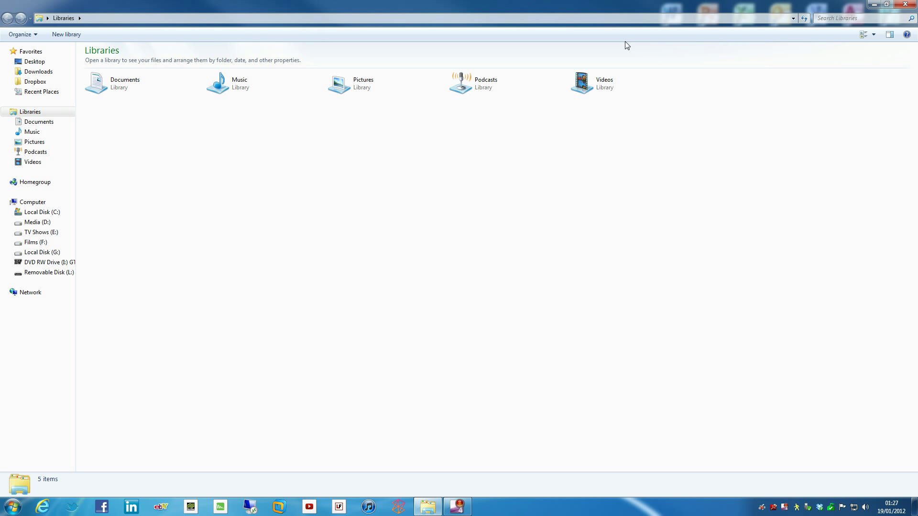
{"action": "mouse_move", "coordinate": [620, 47]}
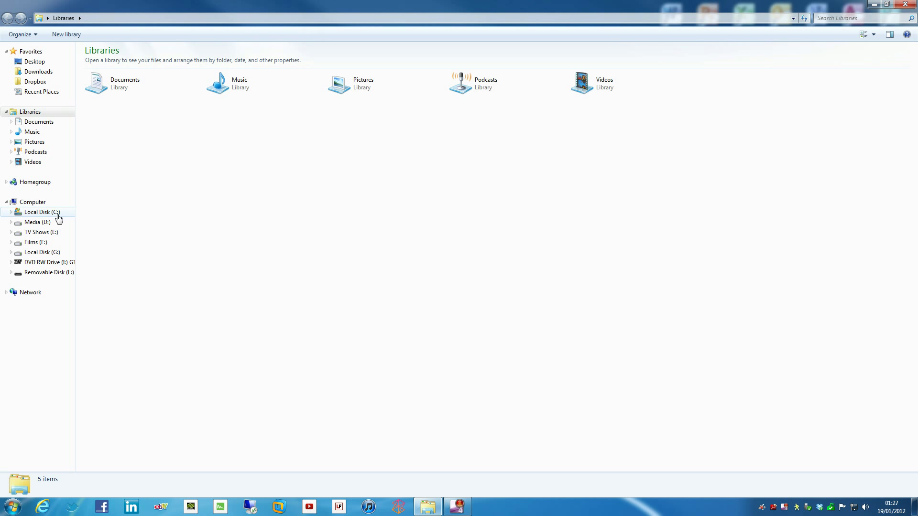
{"action": "mouse_move", "coordinate": [34, 222]}
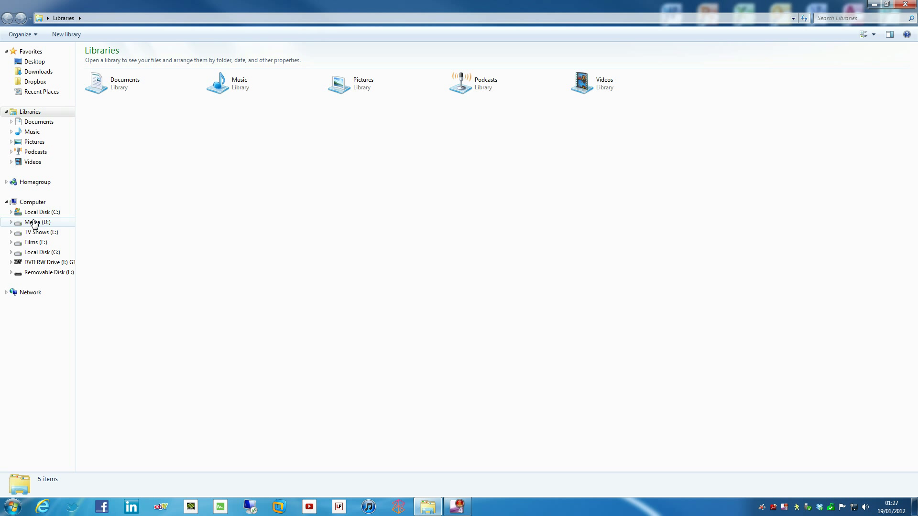
{"action": "mouse_move", "coordinate": [38, 243]}
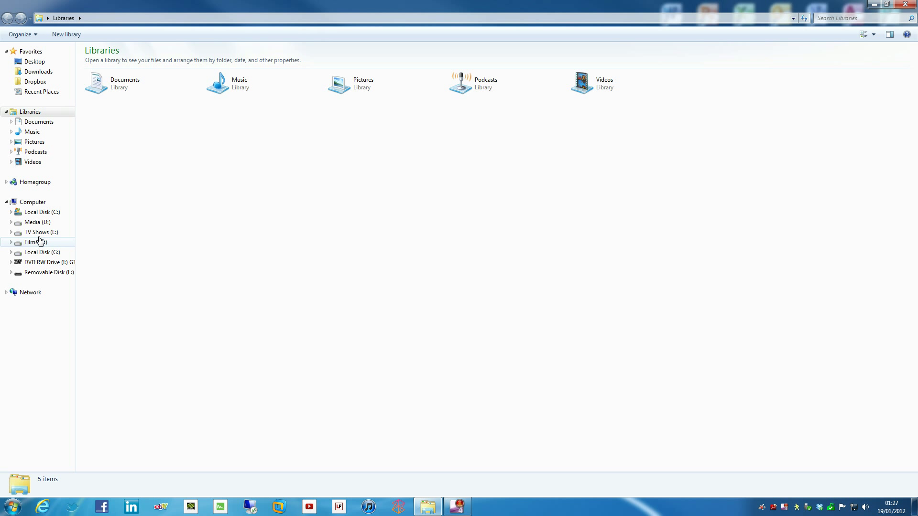
{"action": "mouse_move", "coordinate": [34, 222]}
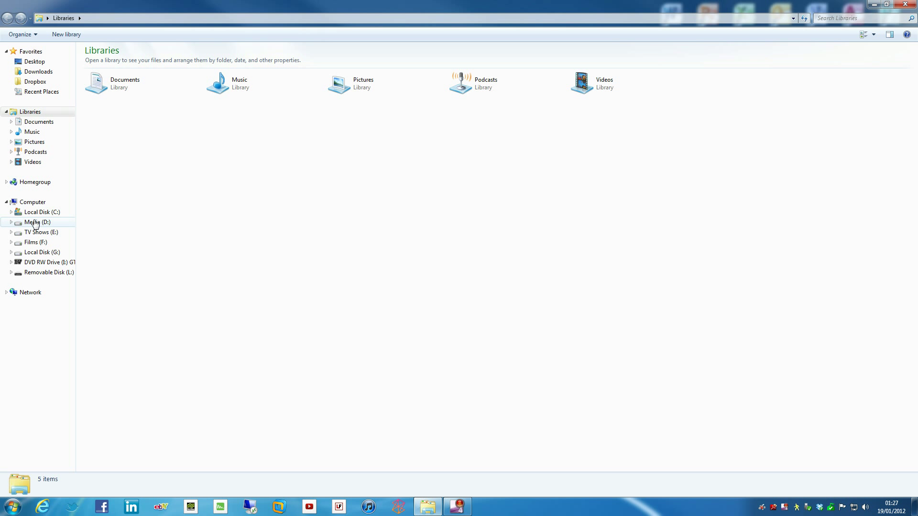
Step: Open the Media (D:) drive from the Computer section of the navigation pane
{"action": "double_click", "coordinate": [37, 222]}
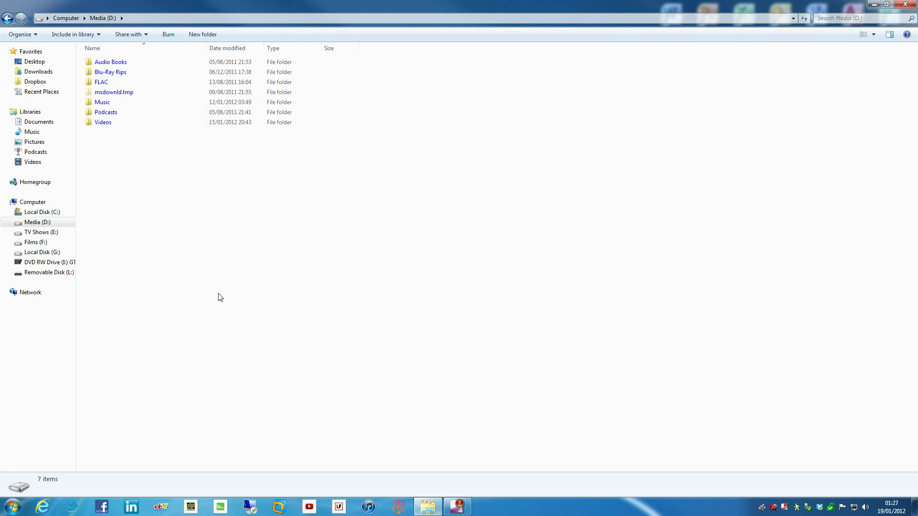
{"action": "mouse_move", "coordinate": [147, 168]}
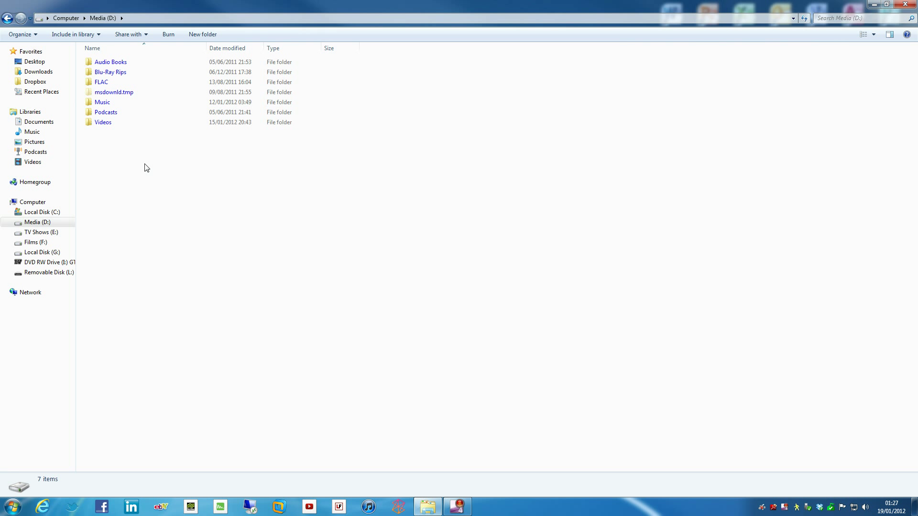
{"action": "mouse_move", "coordinate": [154, 170]}
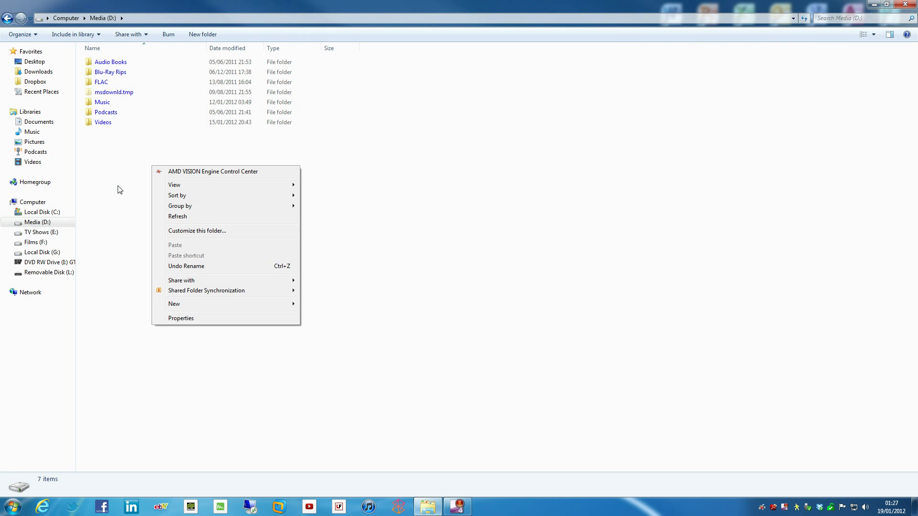
Step: Enable 'Share this folder' for Media (D:) in Advanced Sharing, share name D
{"action": "right_click", "coordinate": [29, 221]}
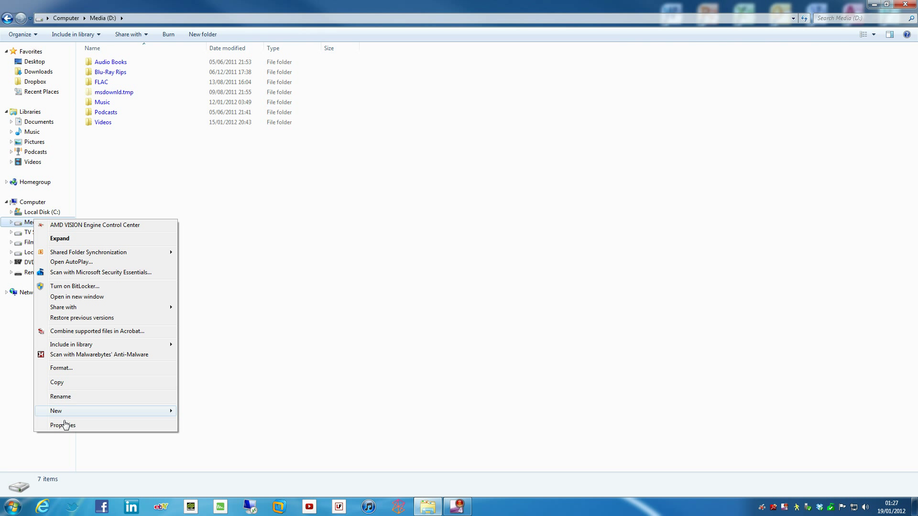
{"action": "left_click", "coordinate": [63, 425]}
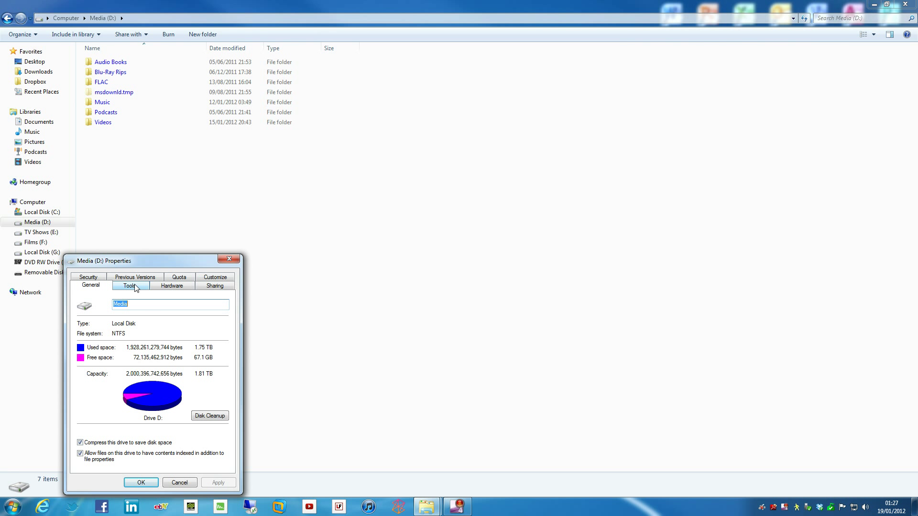
{"action": "left_click", "coordinate": [214, 286]}
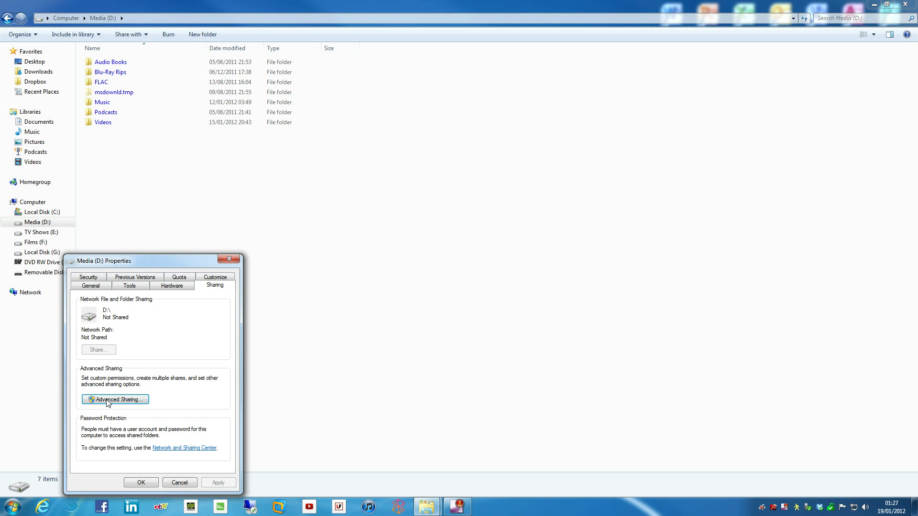
{"action": "left_click", "coordinate": [115, 399]}
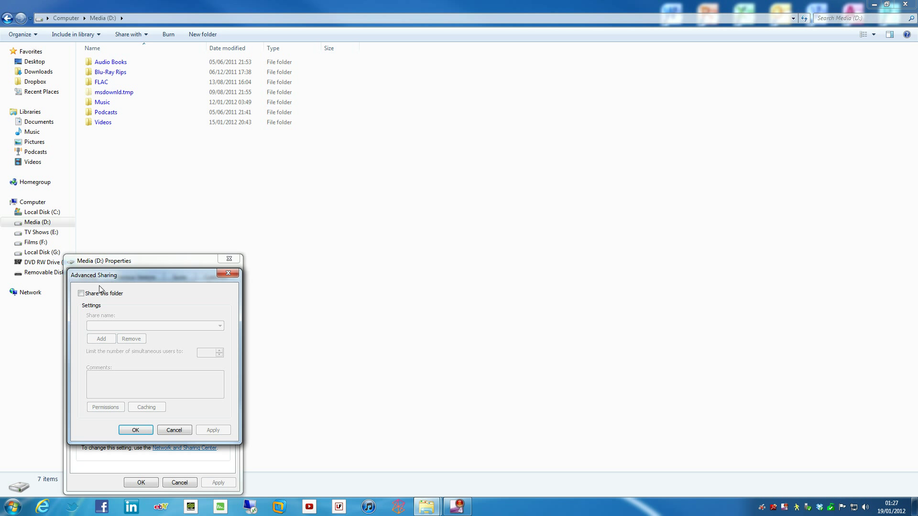
{"action": "left_click", "coordinate": [81, 293]}
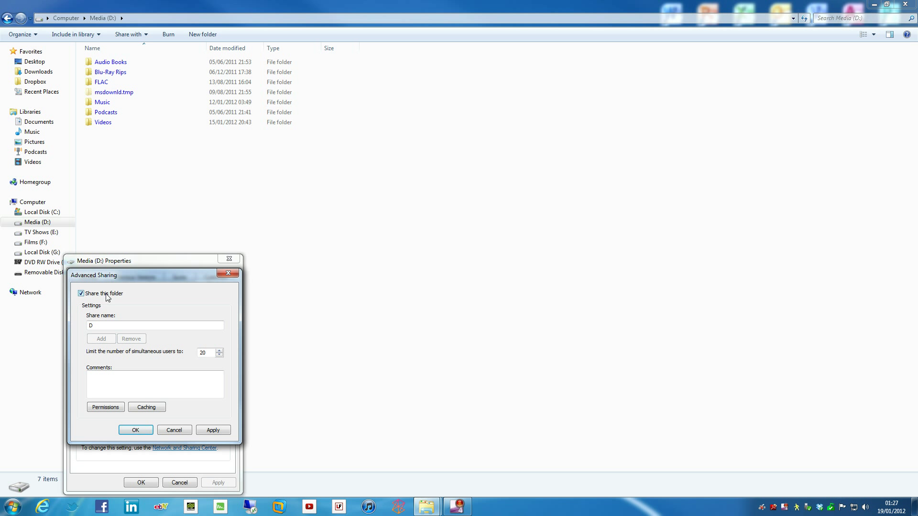
{"action": "left_click", "coordinate": [105, 407]}
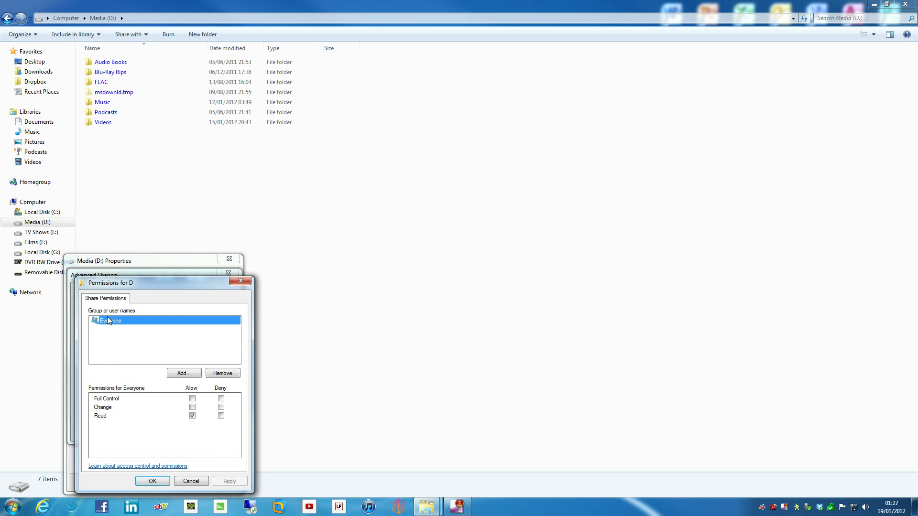
{"action": "mouse_move", "coordinate": [117, 328]}
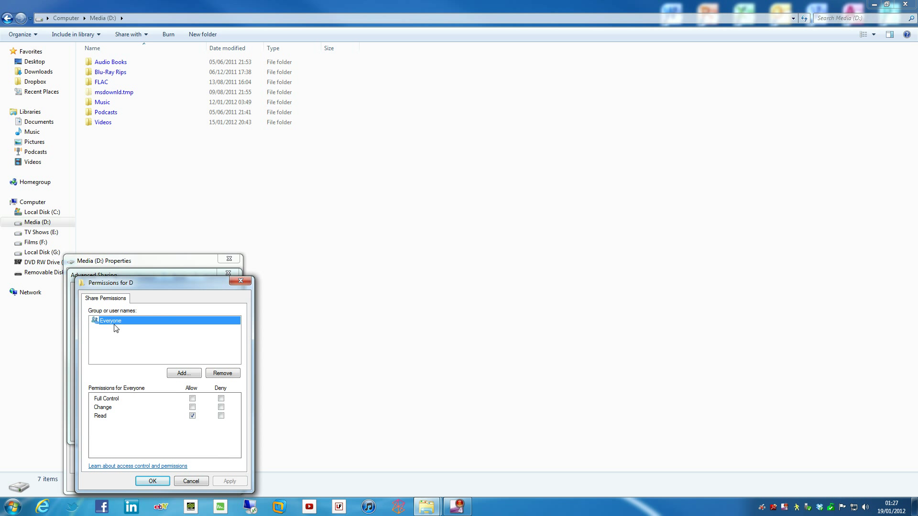
{"action": "mouse_move", "coordinate": [117, 337]}
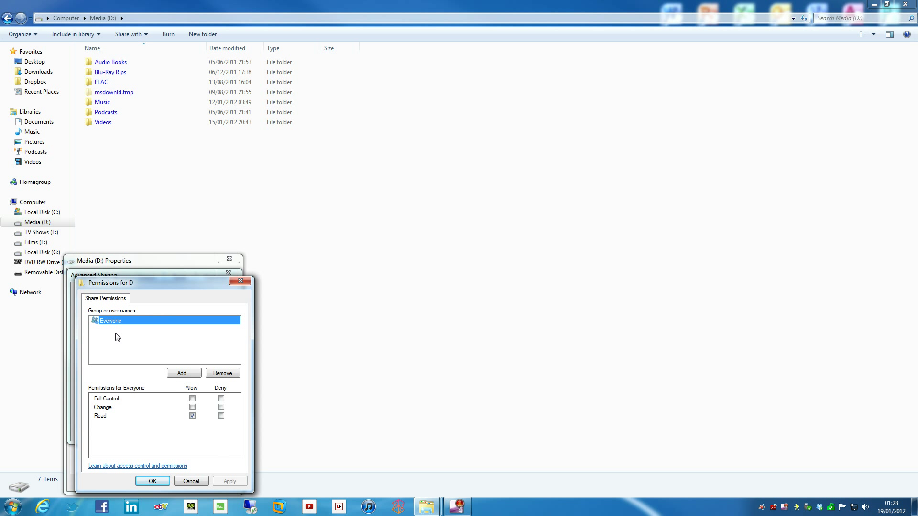
{"action": "mouse_move", "coordinate": [146, 408]}
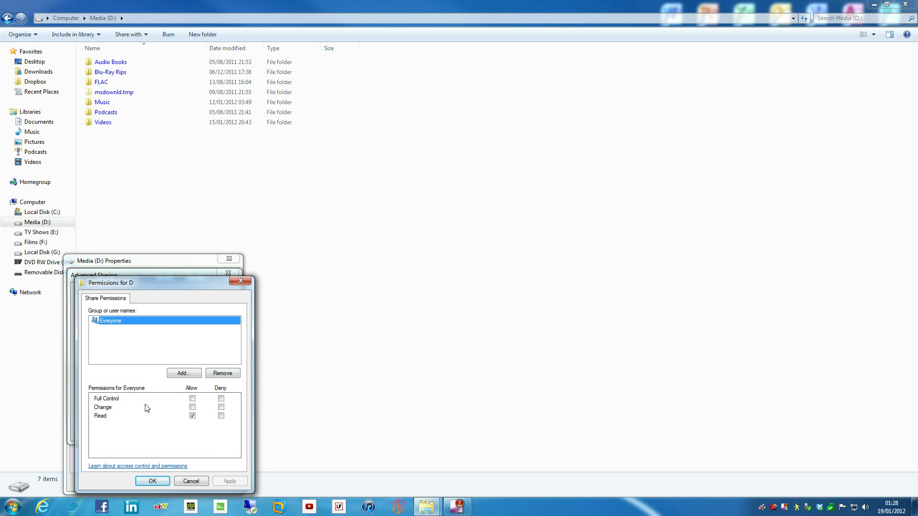
{"action": "mouse_move", "coordinate": [149, 325]}
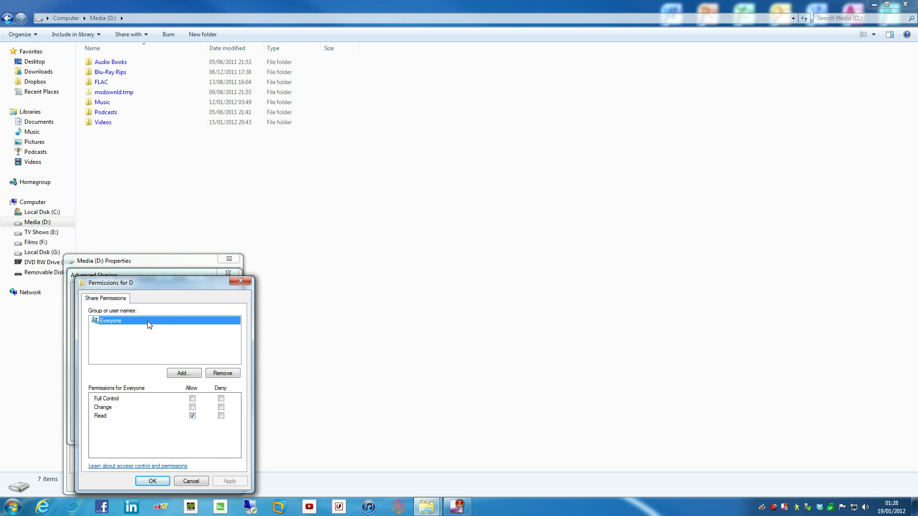
{"action": "left_click", "coordinate": [152, 481]}
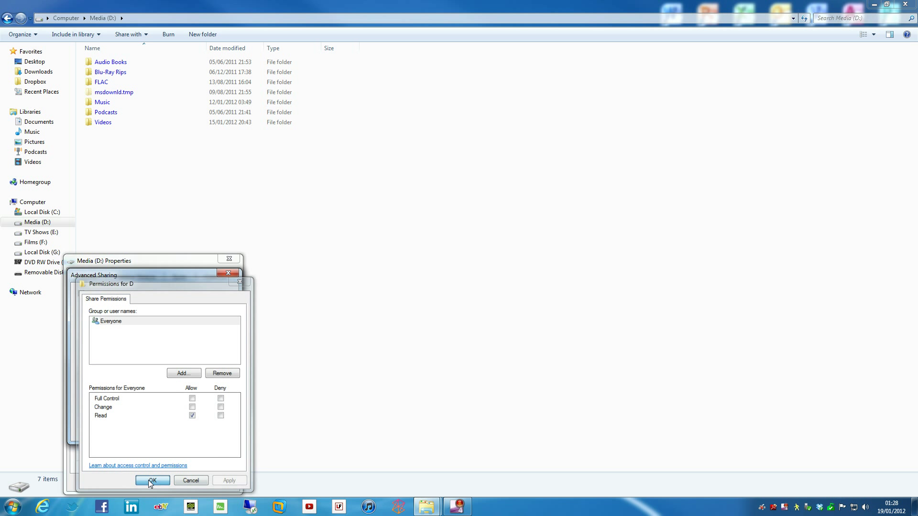
{"action": "left_click", "coordinate": [152, 480]}
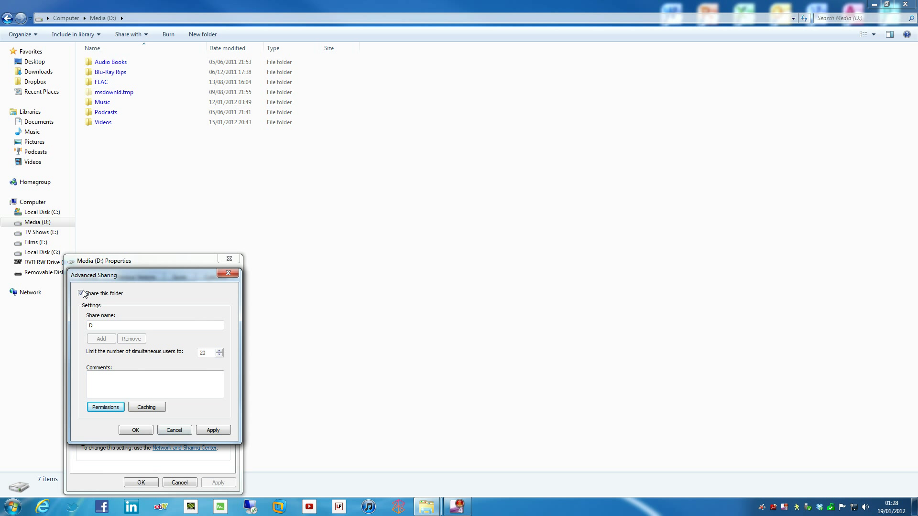